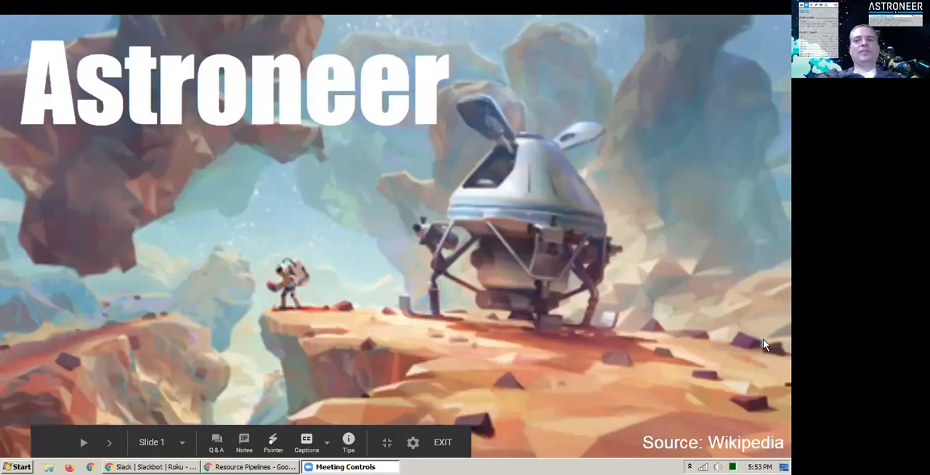
{"action": "mouse_move", "coordinate": [779, 337]}
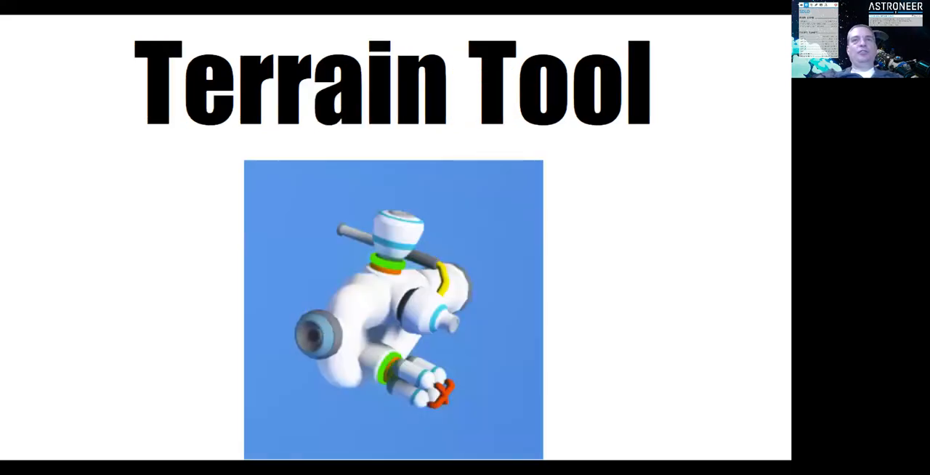
{"action": "mouse_move", "coordinate": [619, 39]}
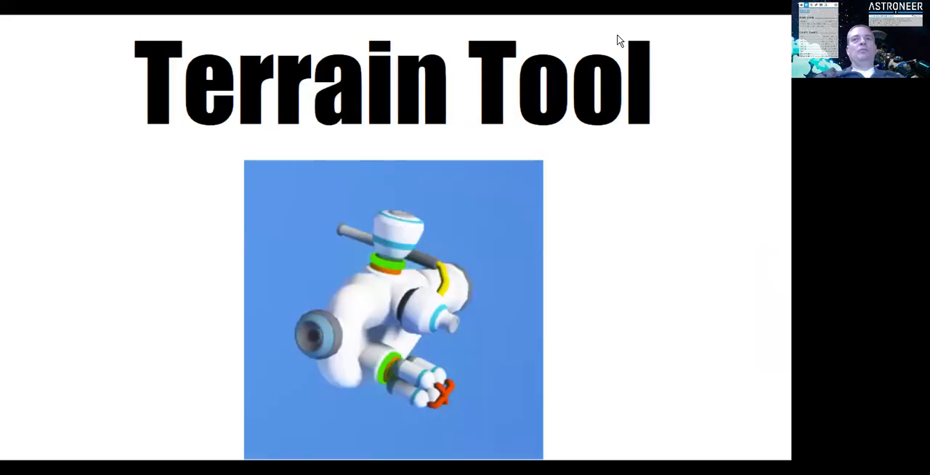
{"action": "mouse_move", "coordinate": [780, 294]}
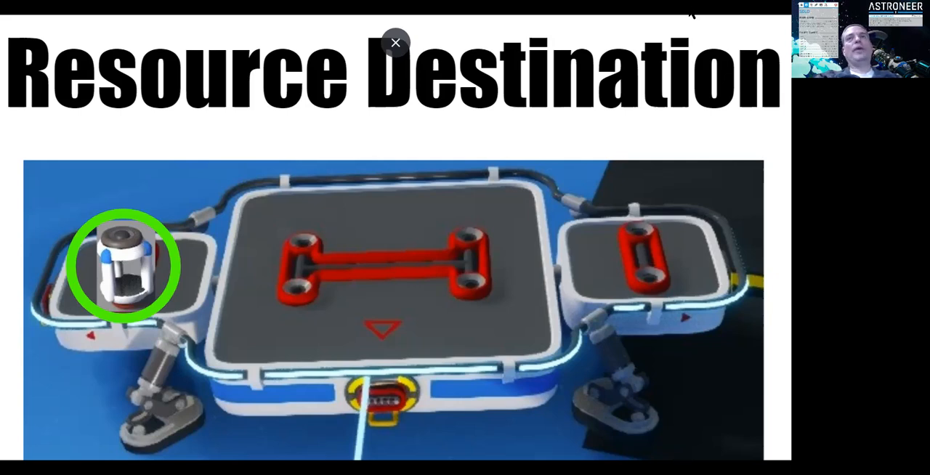
Show the Pipeline Pack slide, with the pack image beside the Steel ingredient, in the slideshow.
{"action": "left_click", "coordinate": [396, 43]}
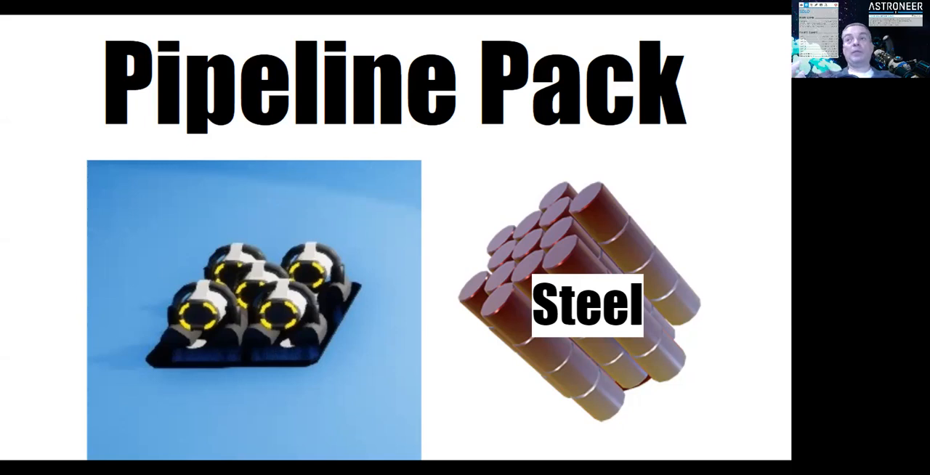
Advance the slideshow to the plain 'Resource Pipelines' title slide.
{"action": "key", "text": "Right"}
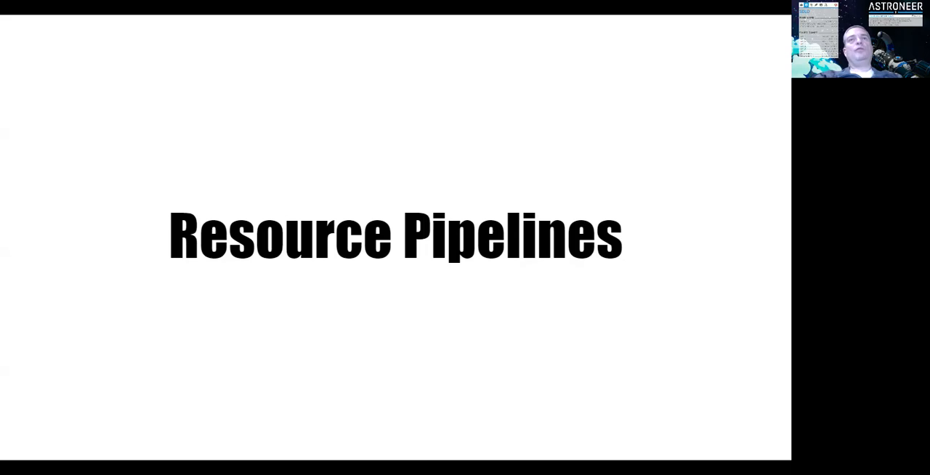
{"action": "mouse_move", "coordinate": [520, 89]}
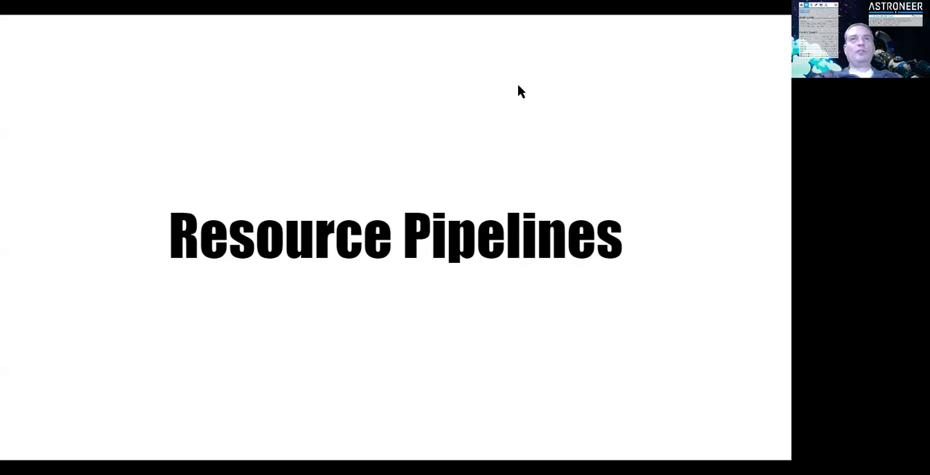
{"action": "mouse_move", "coordinate": [462, 27]}
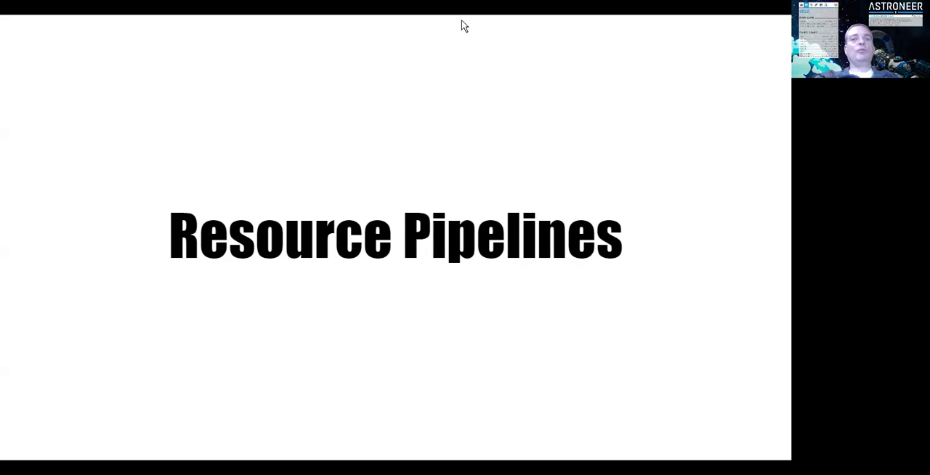